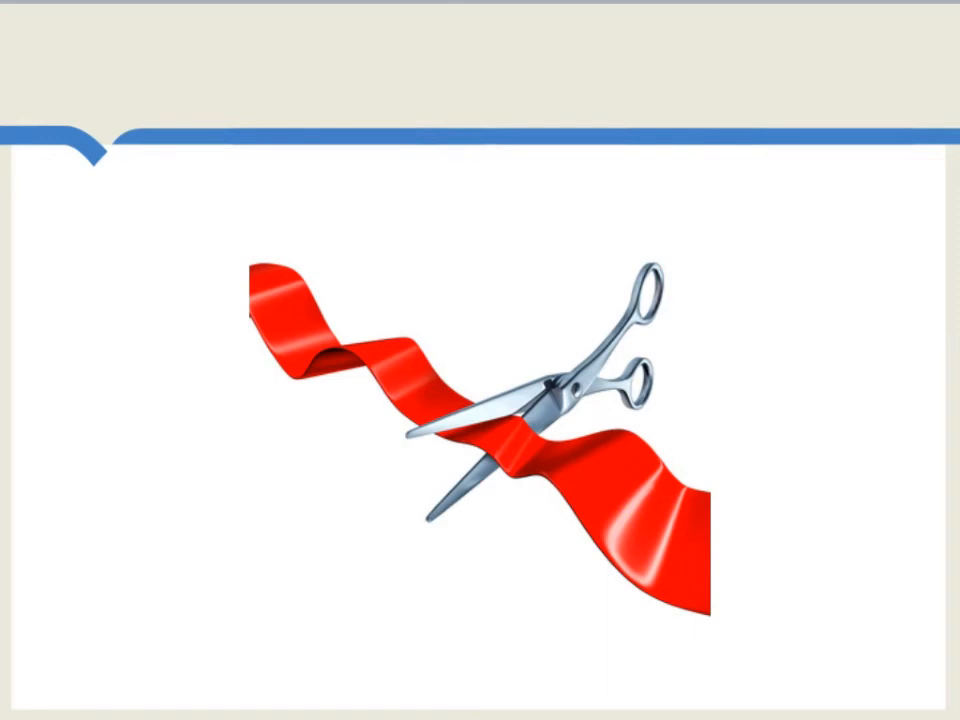
pyautogui.press('Right')
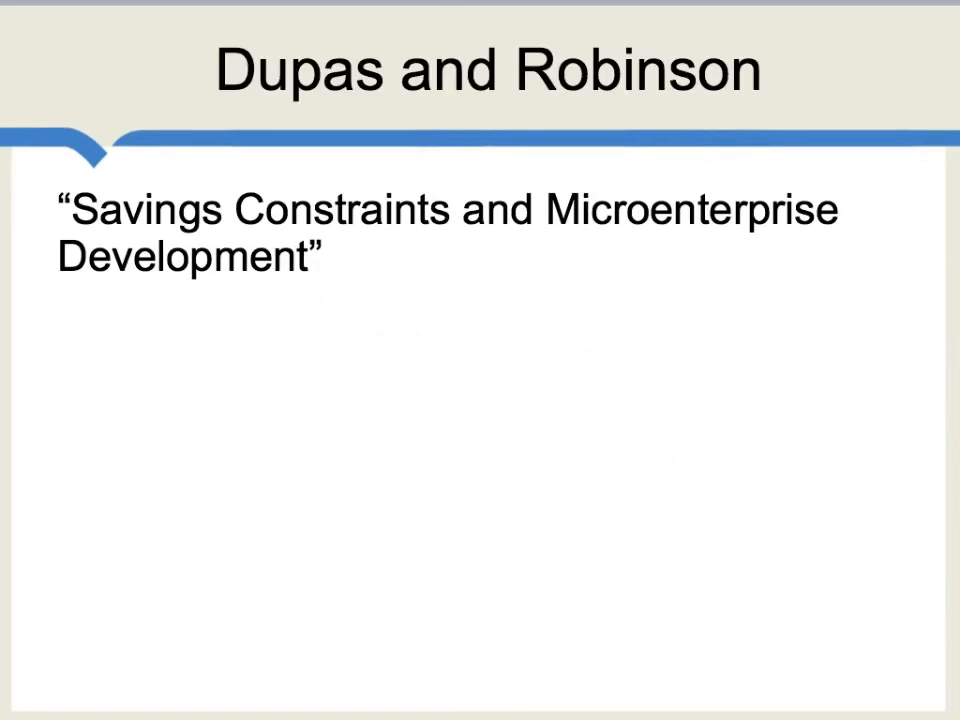